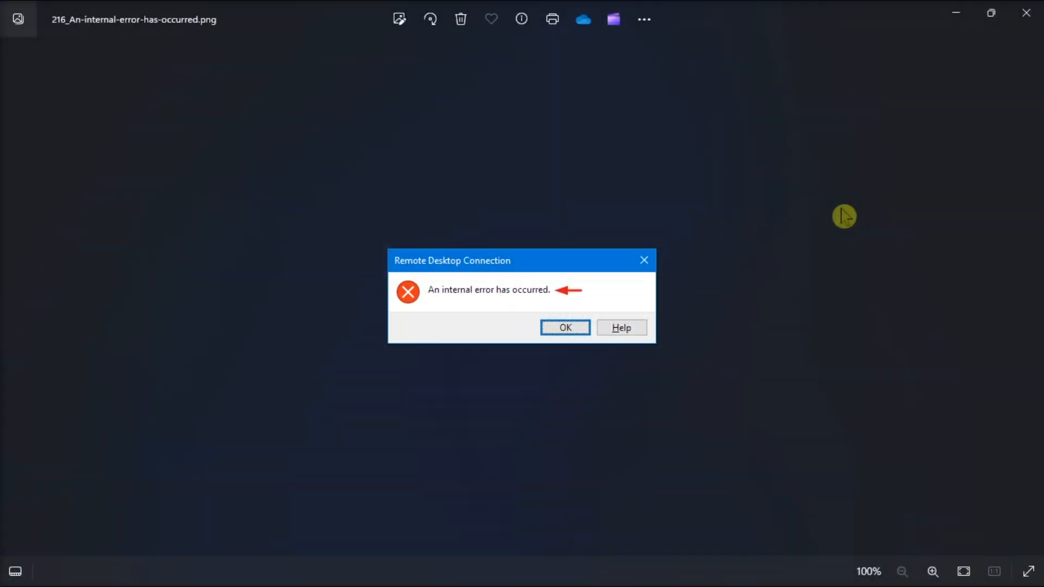
pyautogui.moveTo(693, 159)
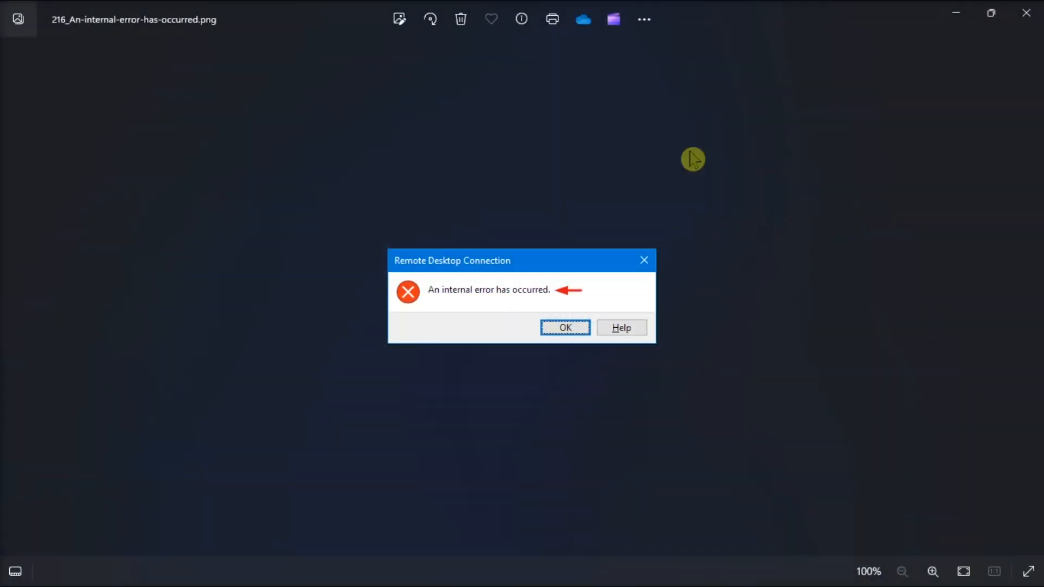
pyautogui.moveTo(772, 294)
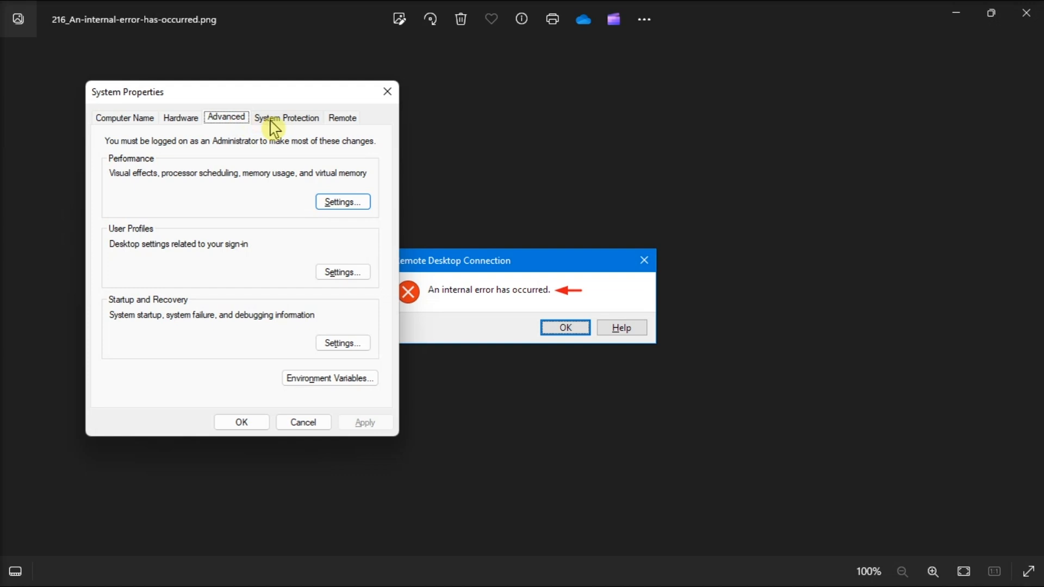
# - Allow remote connections to this computer on the Remote settings and apply it
pyautogui.click(341, 118)
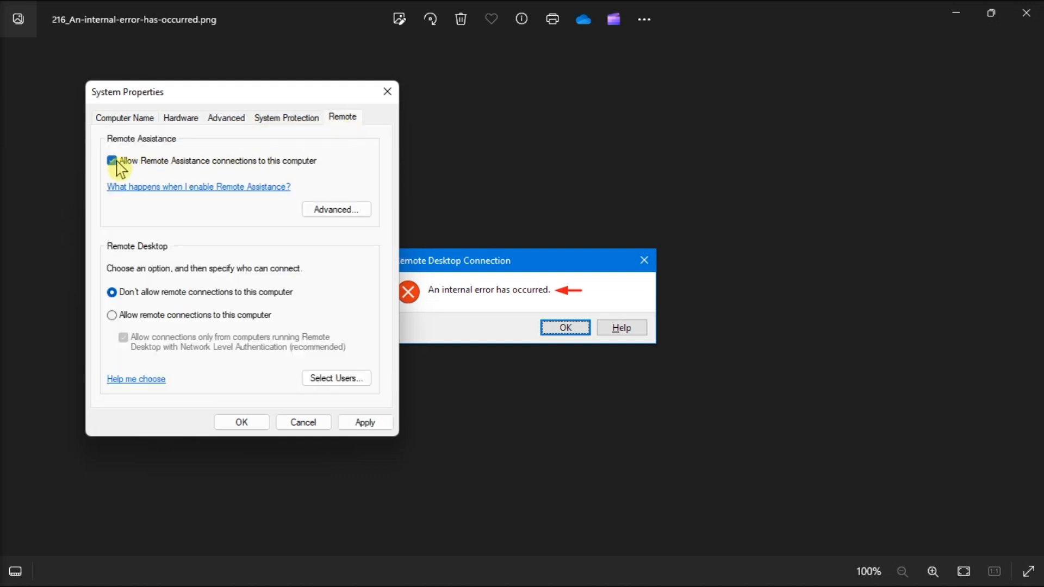
pyautogui.click(112, 316)
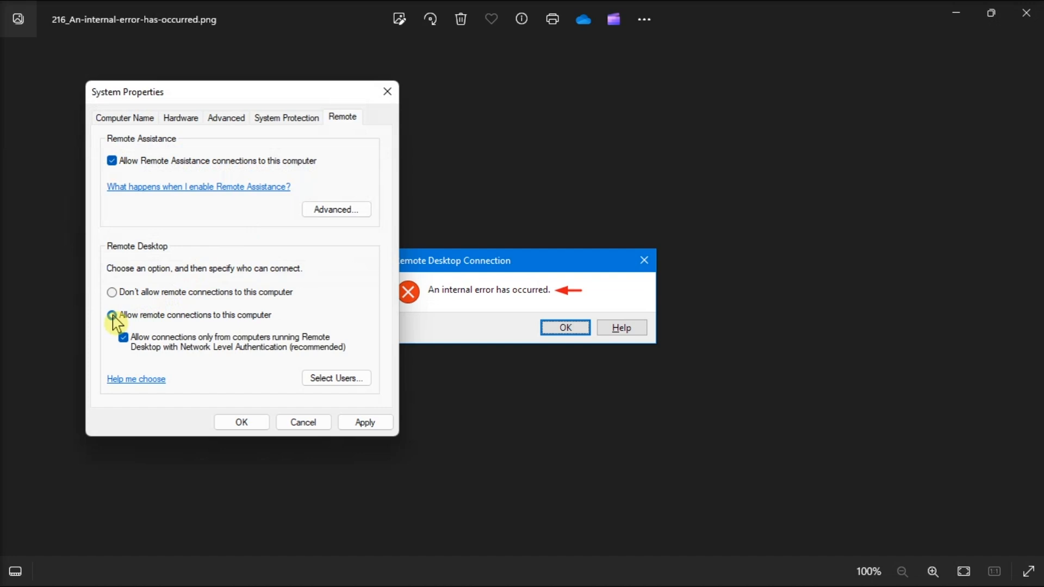
pyautogui.click(111, 315)
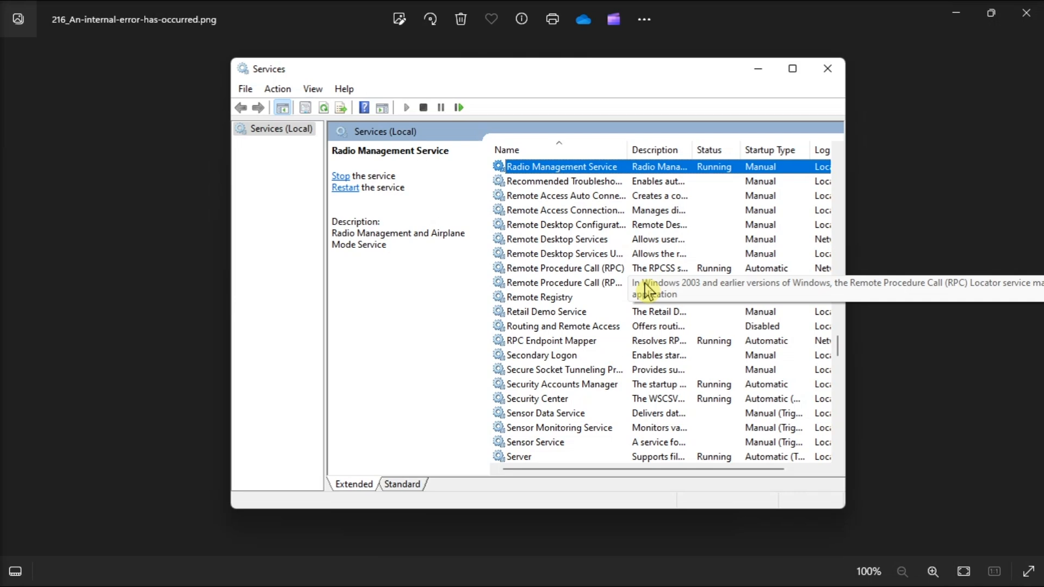
# - Set the Remote Desktop Services startup type to Automatic
pyautogui.doubleClick(556, 239)
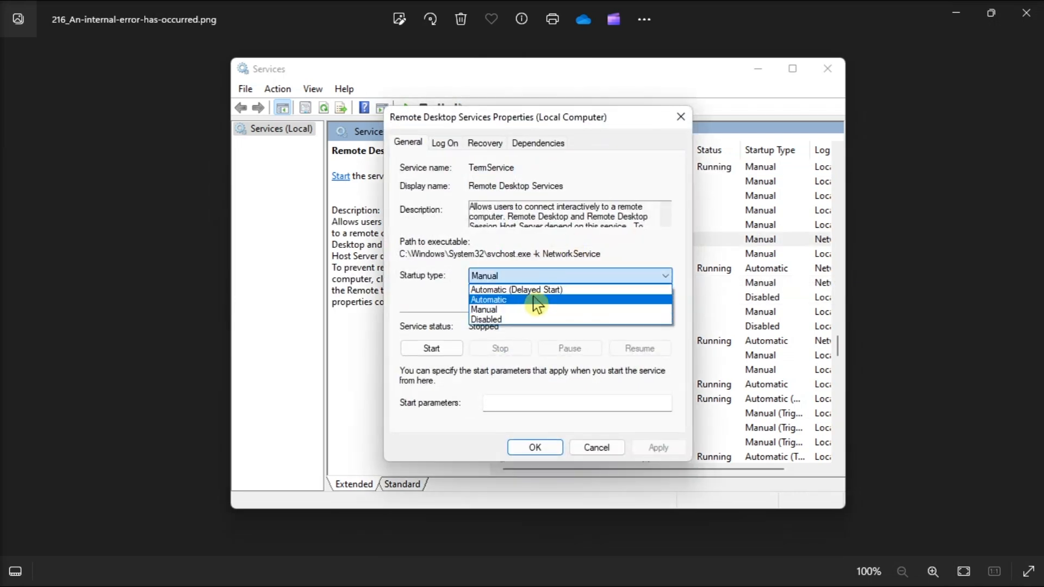
pyautogui.click(488, 300)
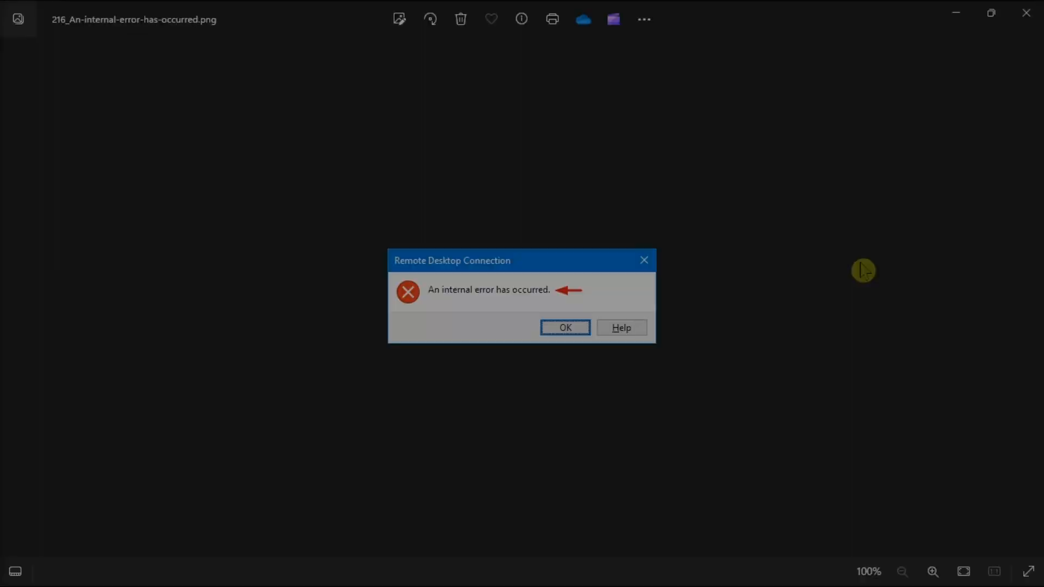
# - In Remote Desktop Connection's Experience settings, check 'Reconnect if the connection is dropped'
pyautogui.click(420, 569)
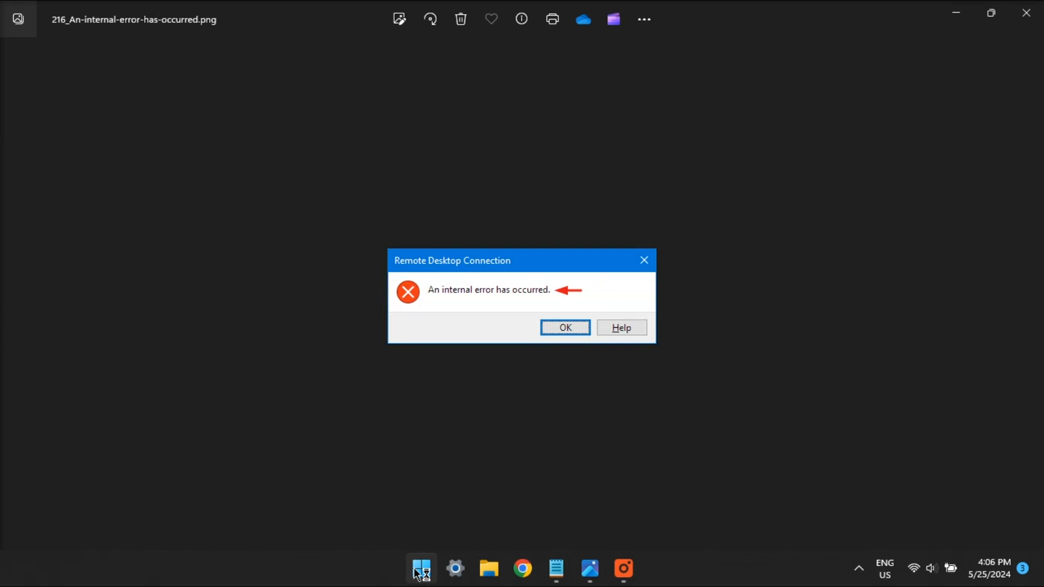
pyautogui.click(420, 569)
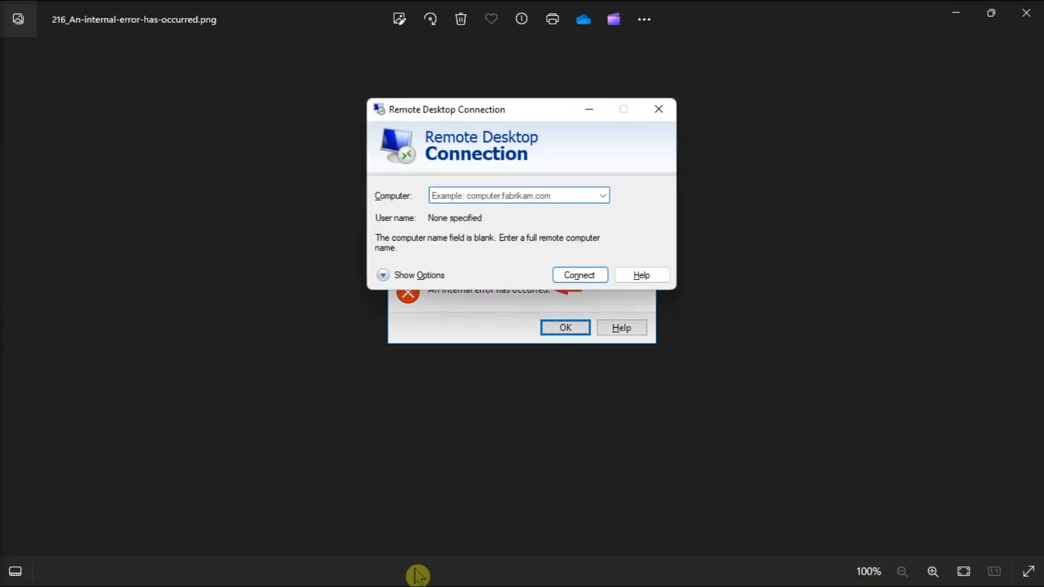
pyautogui.click(411, 276)
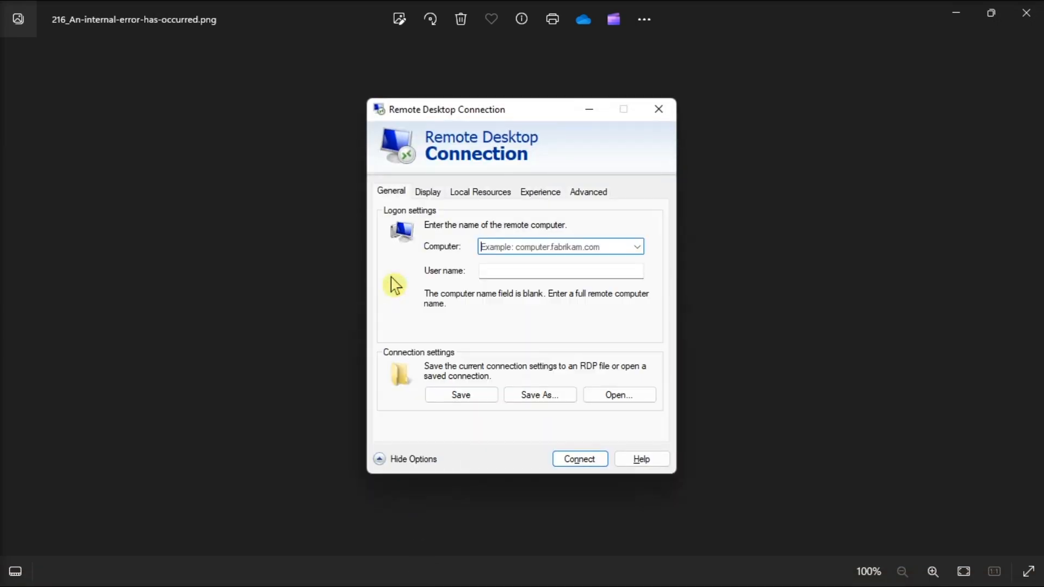
pyautogui.click(539, 191)
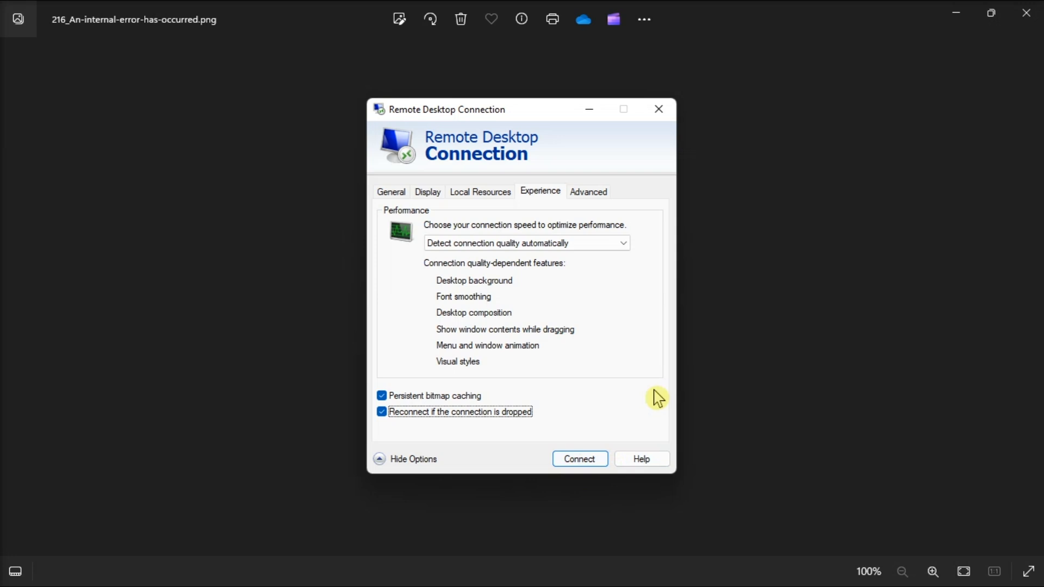
pyautogui.click(580, 459)
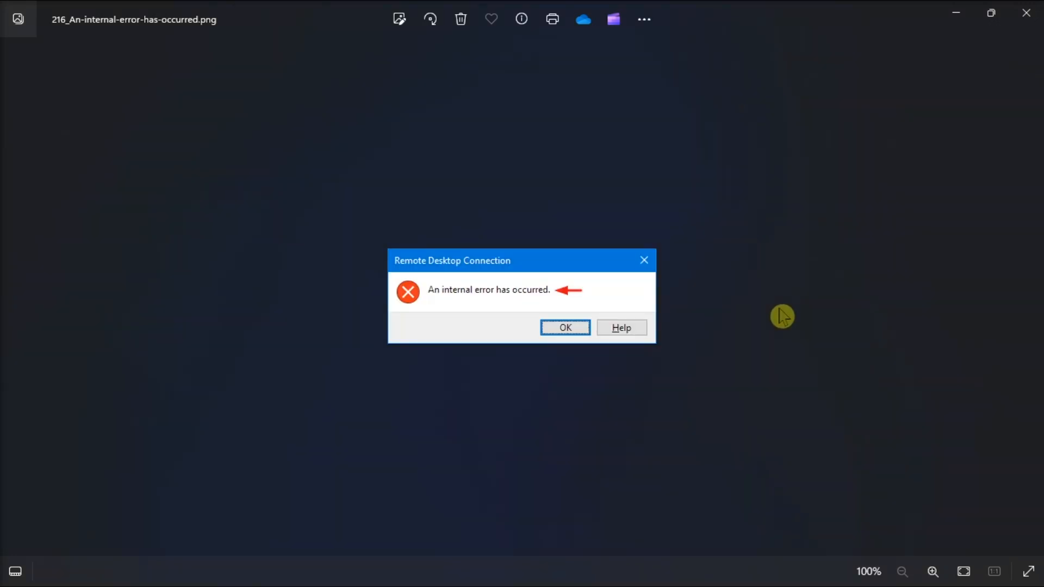